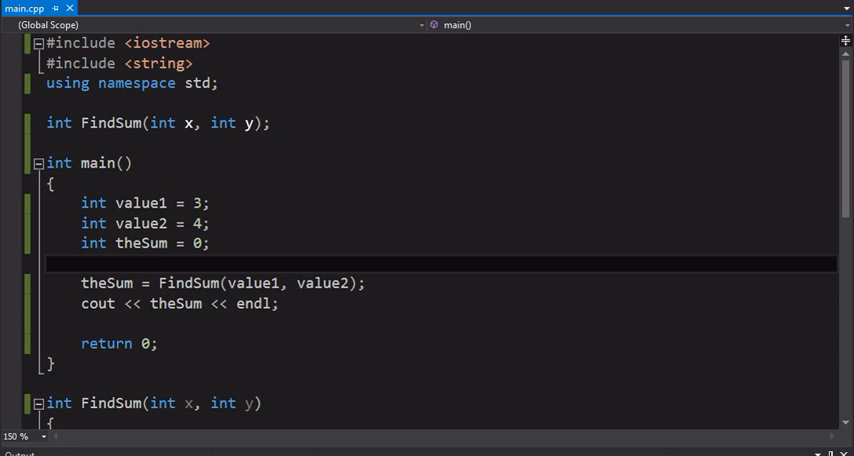
Step: Give parameter y a default of 10 in the prototype: int FindSum(int x, int y = 10)
{"action": "left_click", "coordinate": [82, 264]}
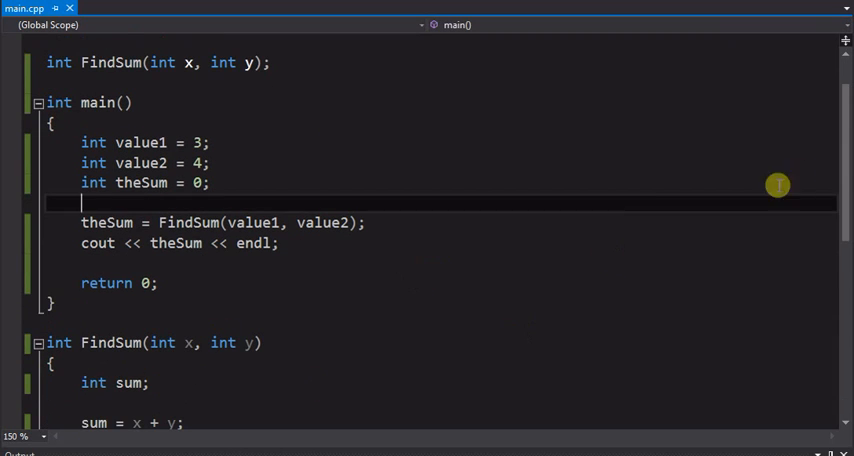
{"action": "scroll", "scroll_direction": "down", "scroll_amount": 3}
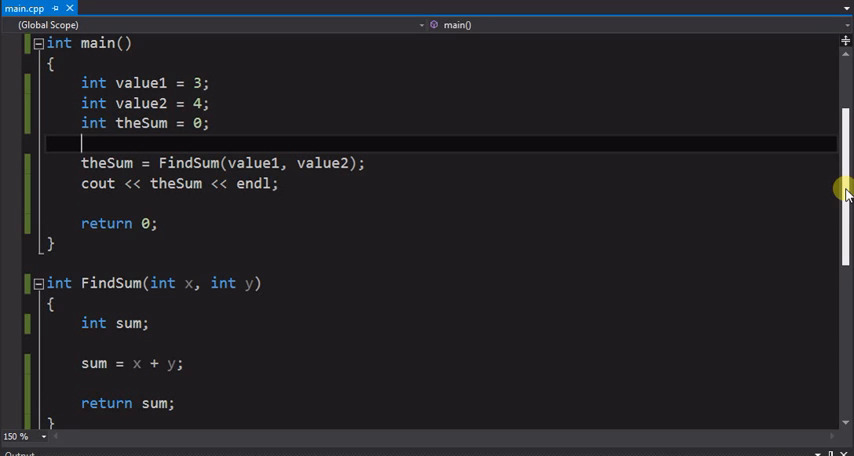
{"action": "scroll", "scroll_direction": "down", "scroll_amount": 3}
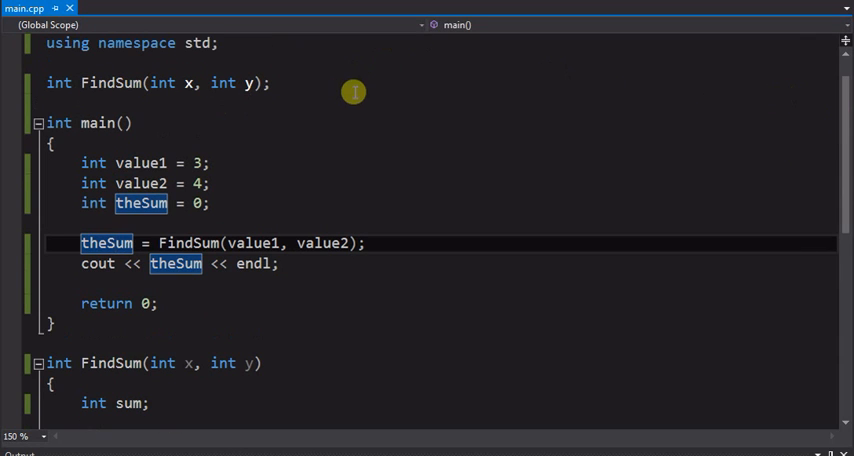
{"action": "mouse_move", "coordinate": [716, 152]}
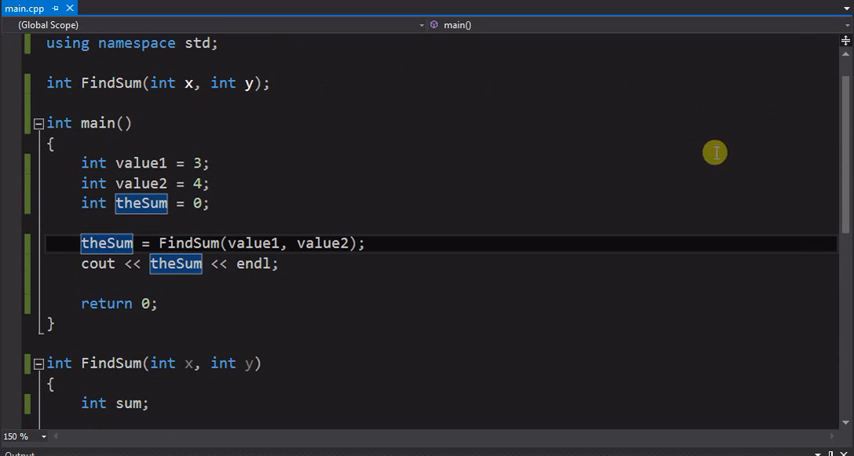
{"action": "mouse_move", "coordinate": [278, 320]}
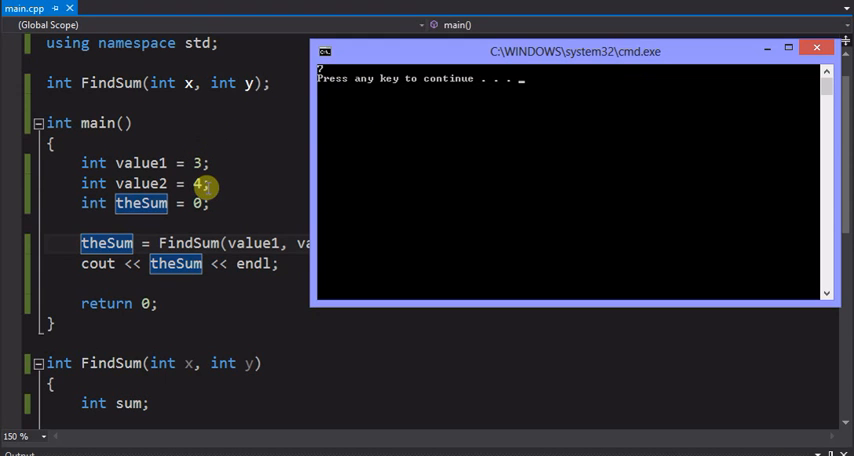
{"action": "mouse_move", "coordinate": [108, 244]}
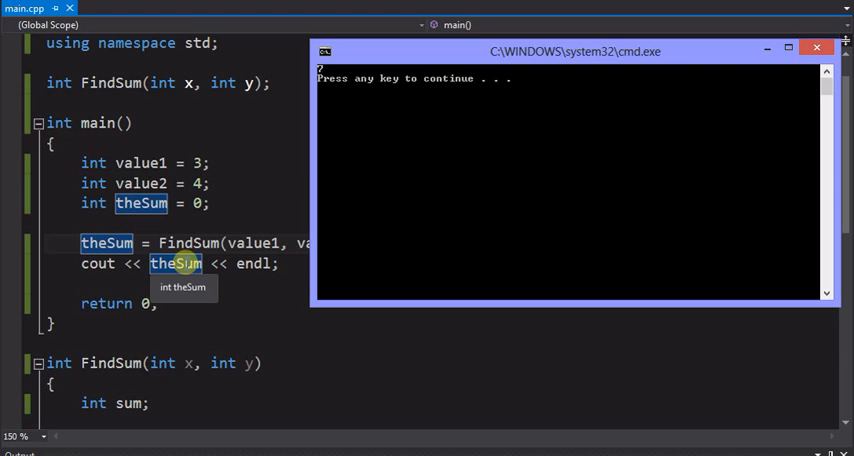
{"action": "mouse_move", "coordinate": [516, 192]}
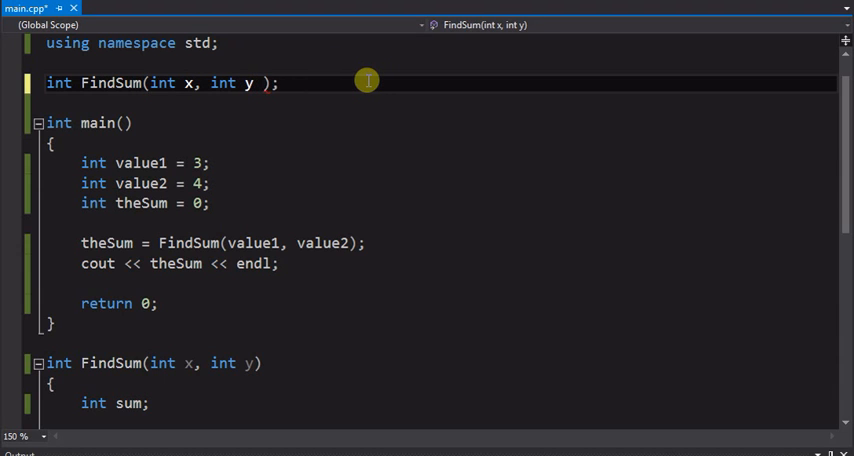
{"action": "type", "text": "="}
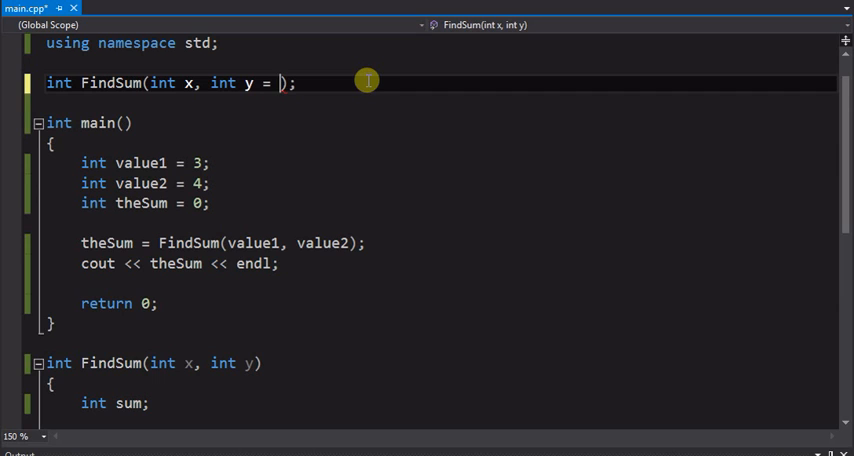
{"action": "type", "text": "10"}
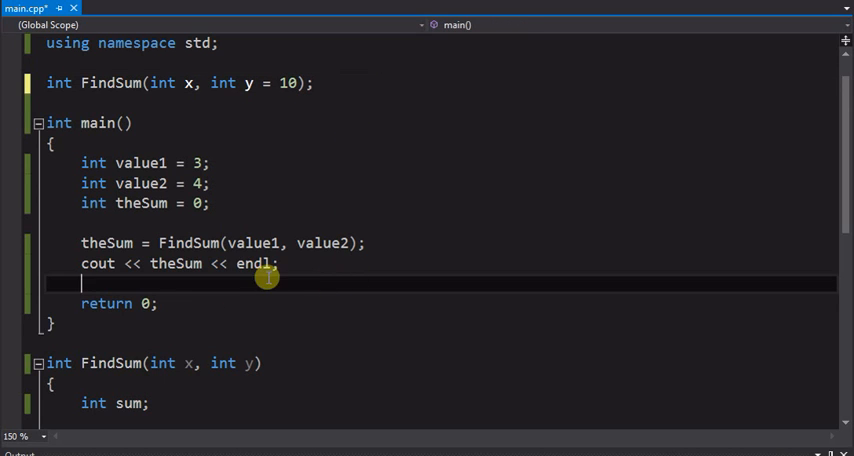
Step: Add a second call theSum = FindSum(value1); passing only value1, after the first output line
{"action": "left_click_drag", "start_coordinate": [82, 244], "coordinate": [278, 264]}
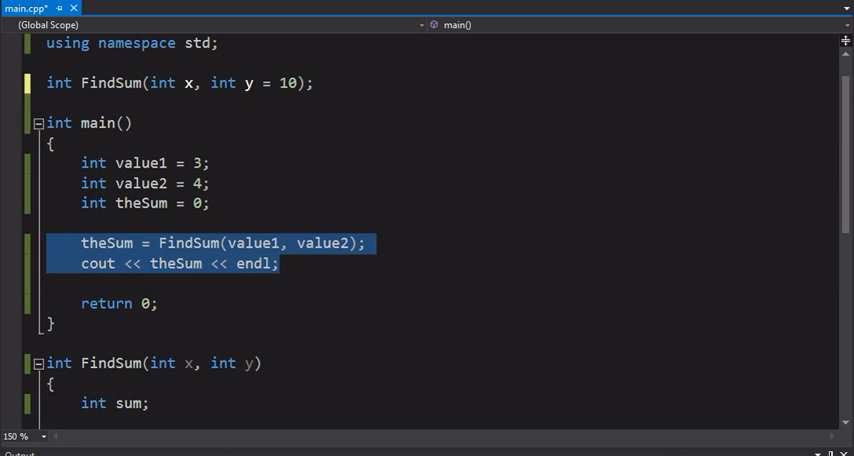
{"action": "left_click", "coordinate": [100, 284]}
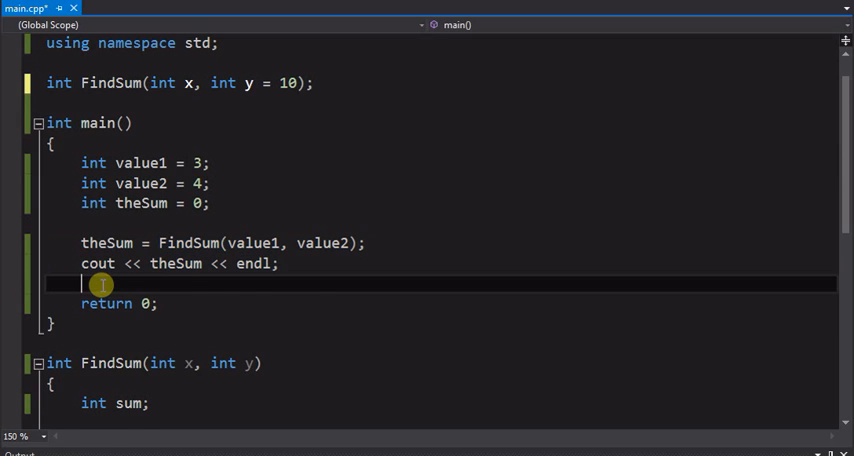
{"action": "type", "text": "theSum = FindSum(value1, value2);"}
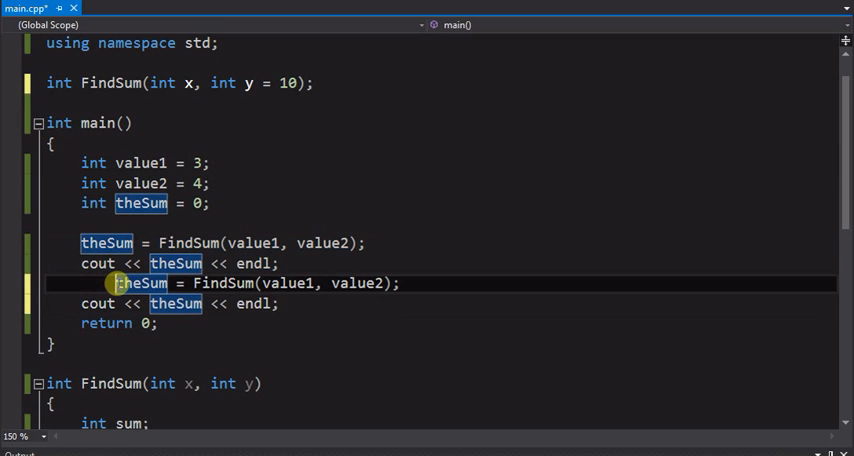
{"action": "mouse_move", "coordinate": [272, 284]}
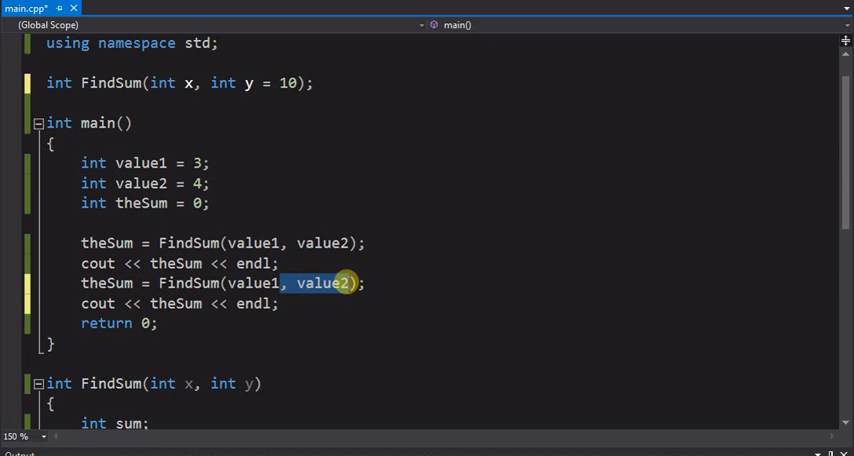
{"action": "key", "text": "Delete"}
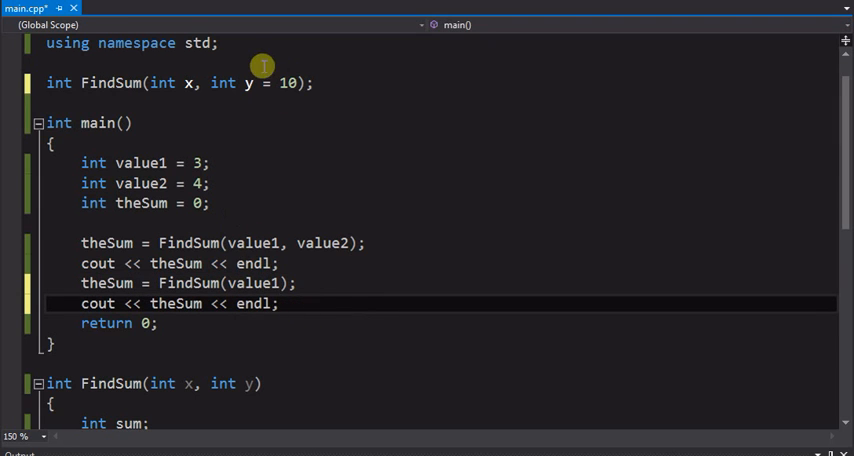
{"action": "double_click", "coordinate": [252, 264]}
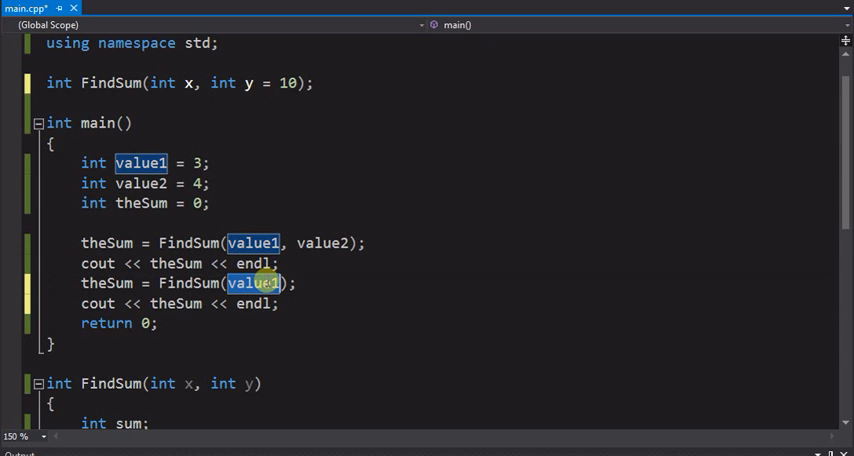
{"action": "left_click", "coordinate": [256, 284]}
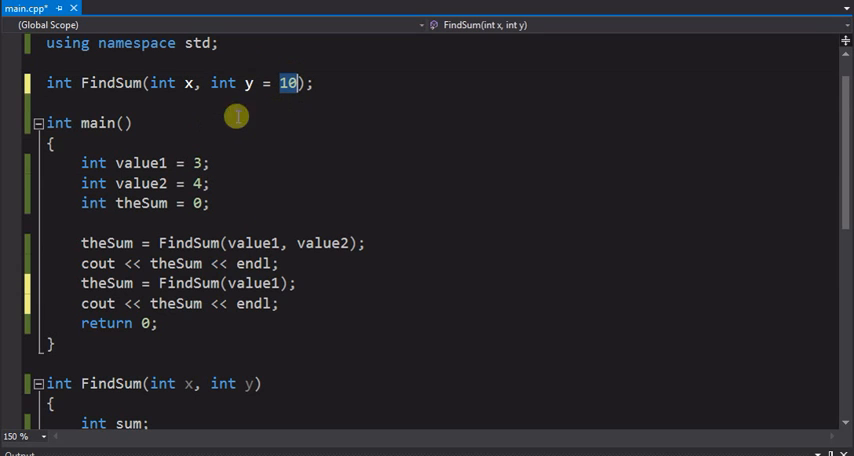
{"action": "mouse_move", "coordinate": [290, 108]}
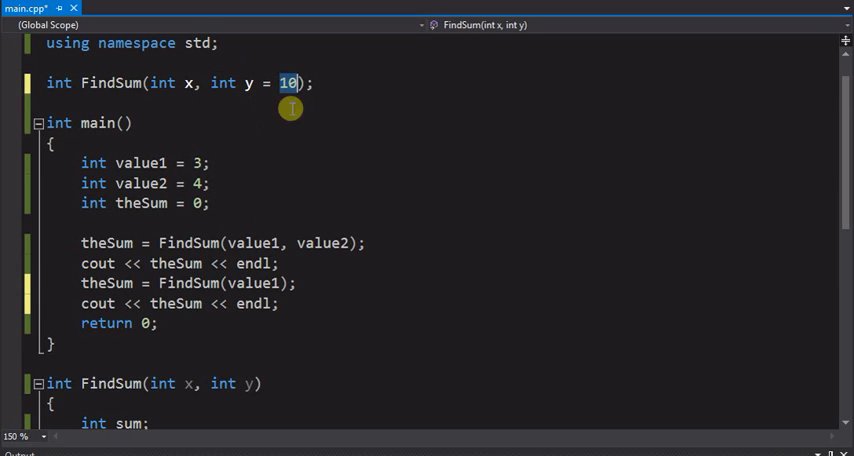
{"action": "mouse_move", "coordinate": [248, 84]}
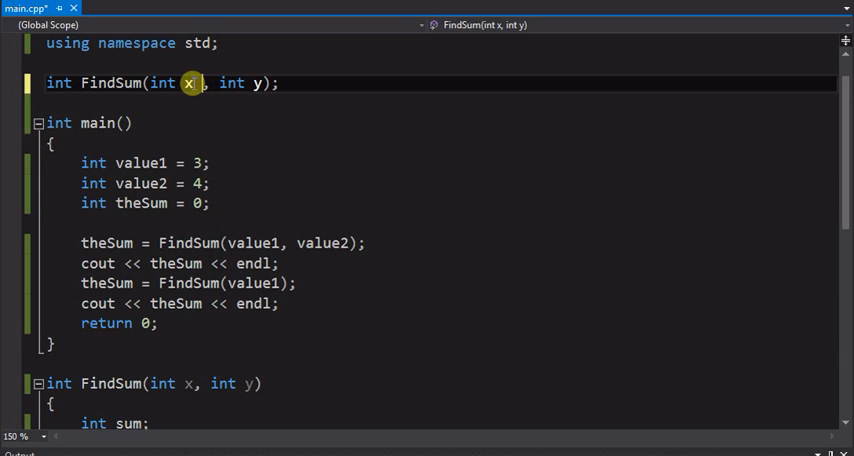
Step: Give x a default of 6 instead, making the prototype int FindSum(int x = 6, int y)
{"action": "type", "text": "=6"}
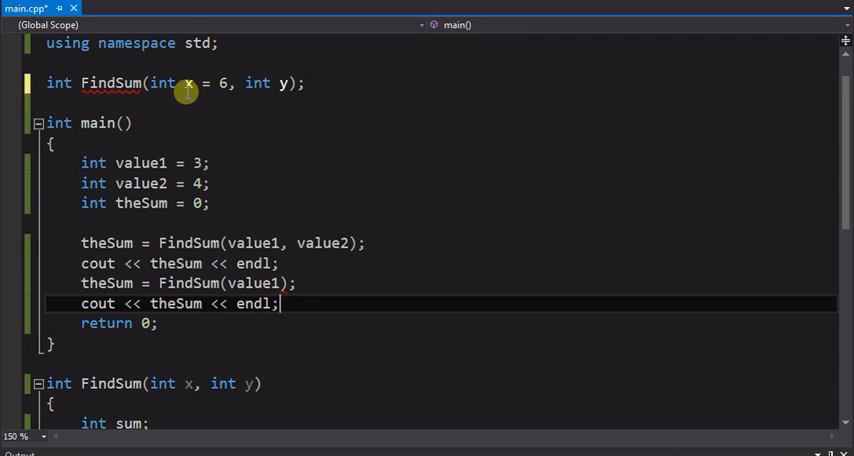
{"action": "mouse_move", "coordinate": [280, 296]}
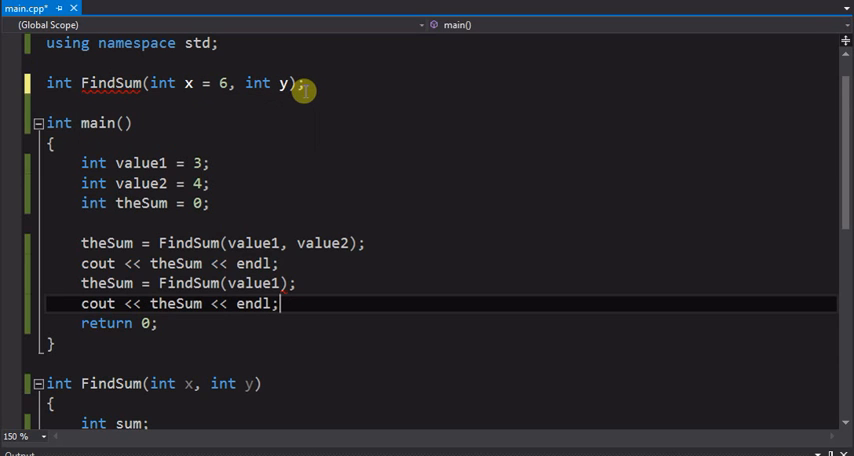
{"action": "mouse_move", "coordinate": [138, 84]}
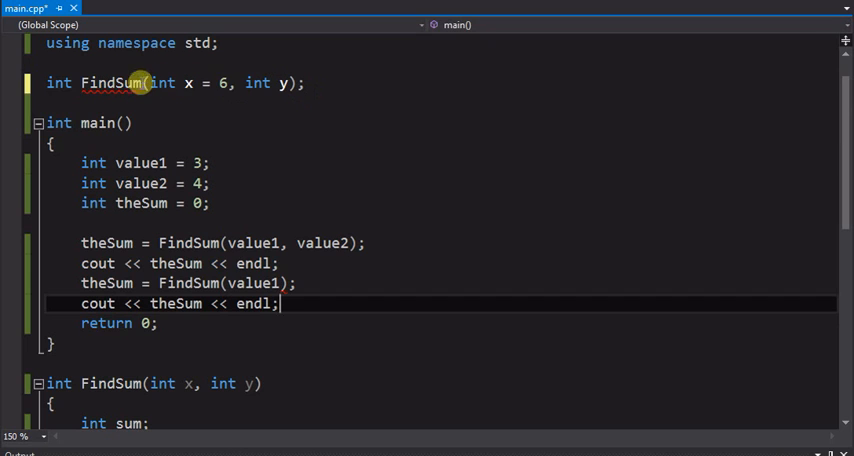
{"action": "left_click", "coordinate": [284, 84]}
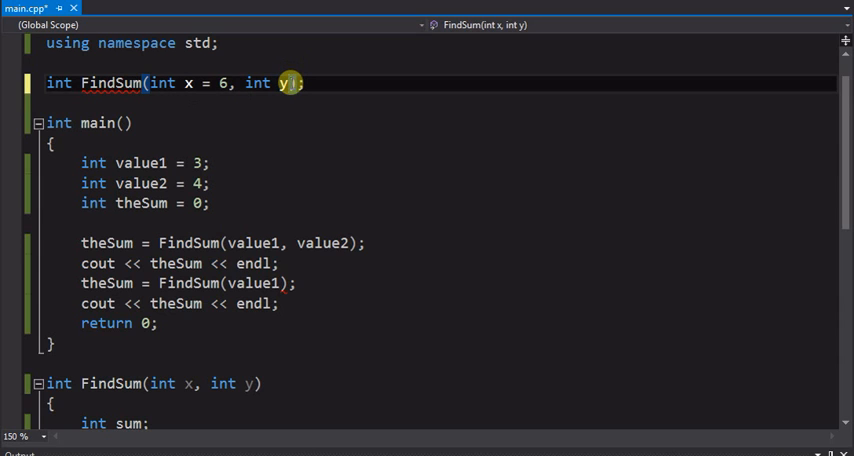
Step: Restore y's default so the prototype reads int FindSum(int x = 6, int y = 10)
{"action": "type", "text": "= 10"}
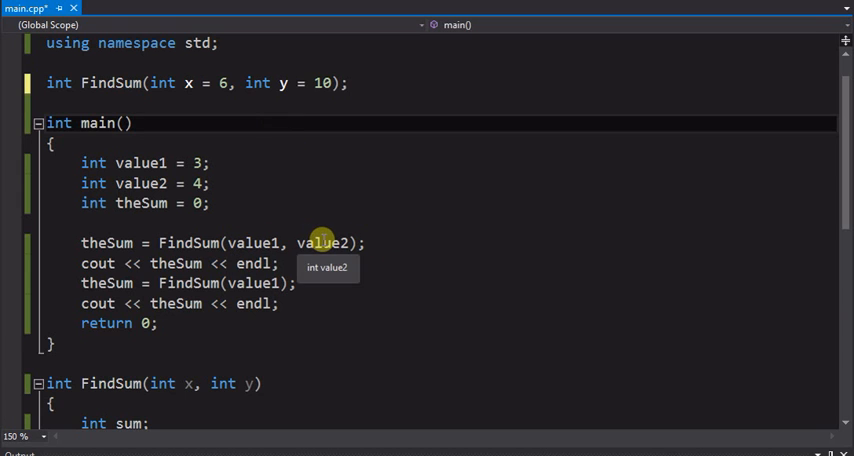
{"action": "mouse_move", "coordinate": [248, 284]}
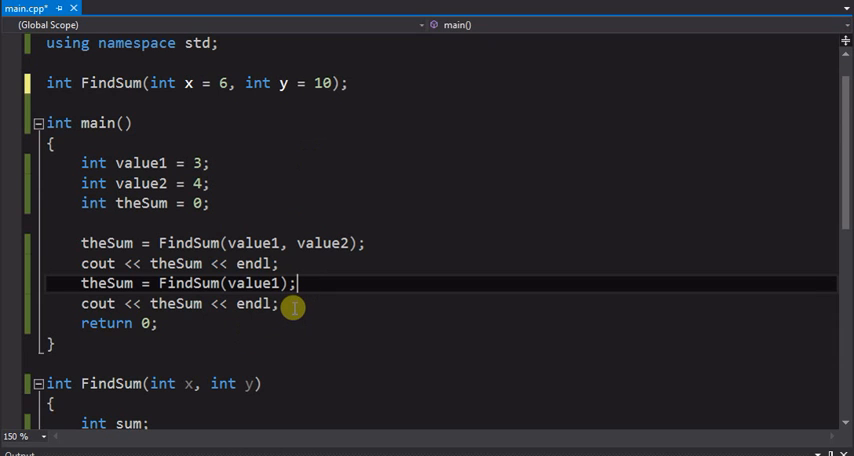
Step: Add a third call theSum = FindSum(); with no arguments and save main.cpp
{"action": "key", "text": "enter"}
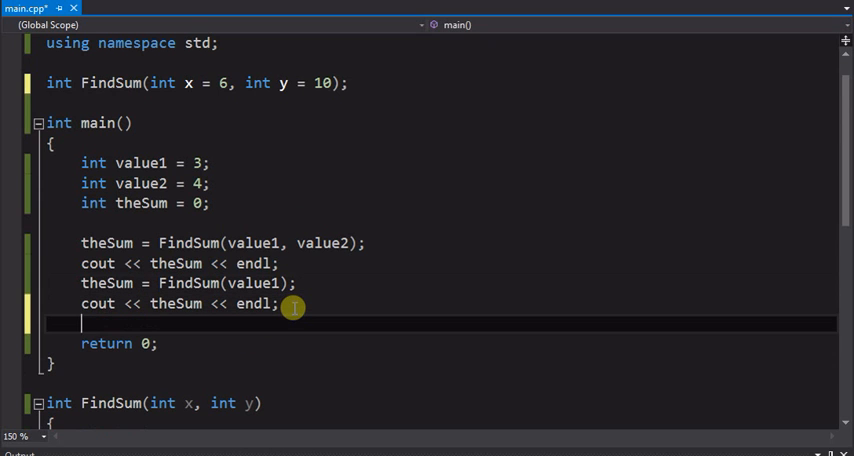
{"action": "type", "text": "theSum = FindSum(value1, value2);"}
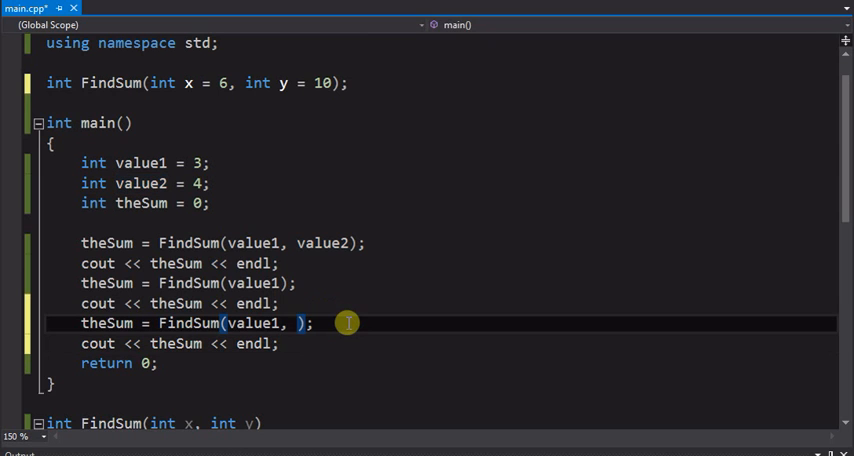
{"action": "key", "text": "Backspace"}
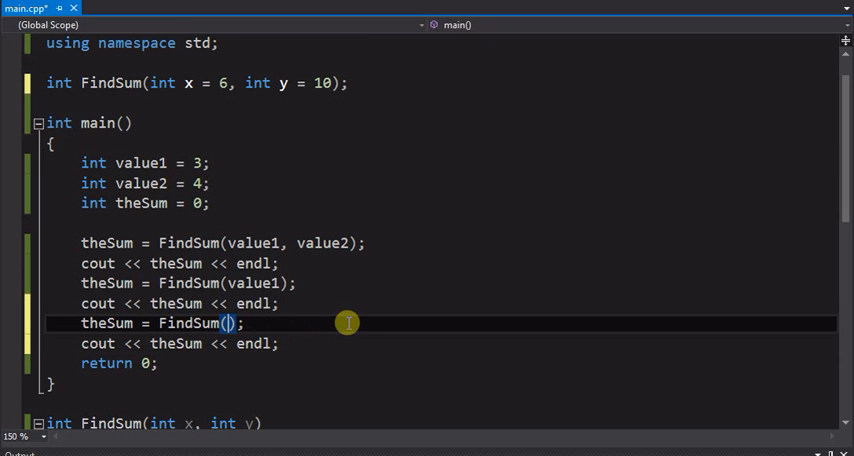
{"action": "key", "text": "ctrl+s"}
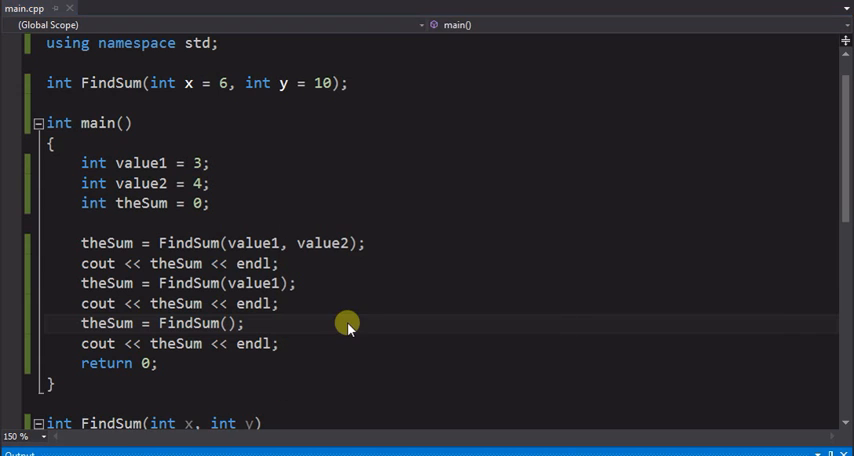
{"action": "mouse_move", "coordinate": [328, 322]}
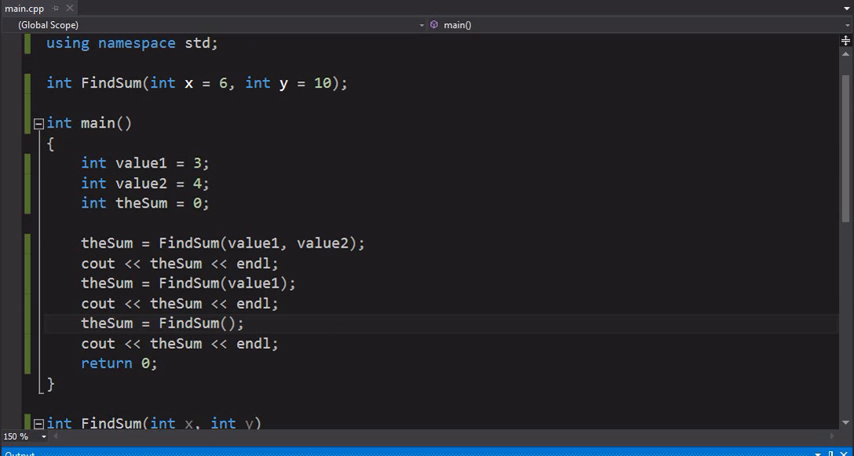
Step: Build and run the program so the console prints the three sums 7, 13 and 16
{"action": "key", "text": "F5"}
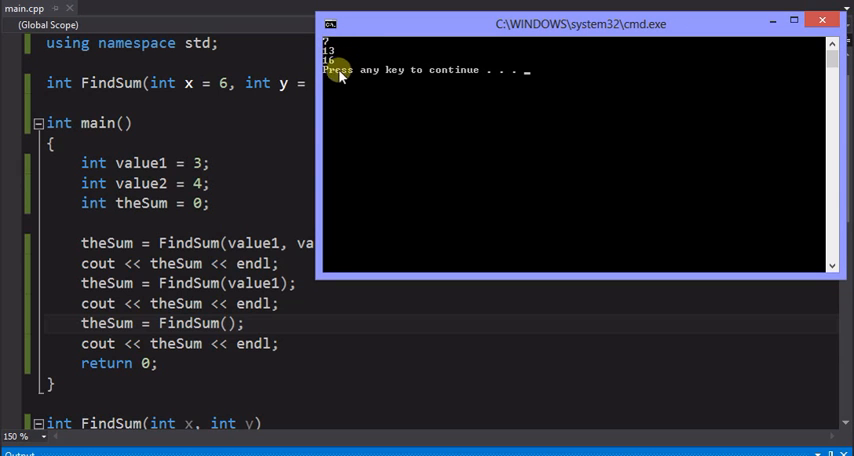
{"action": "mouse_move", "coordinate": [552, 78]}
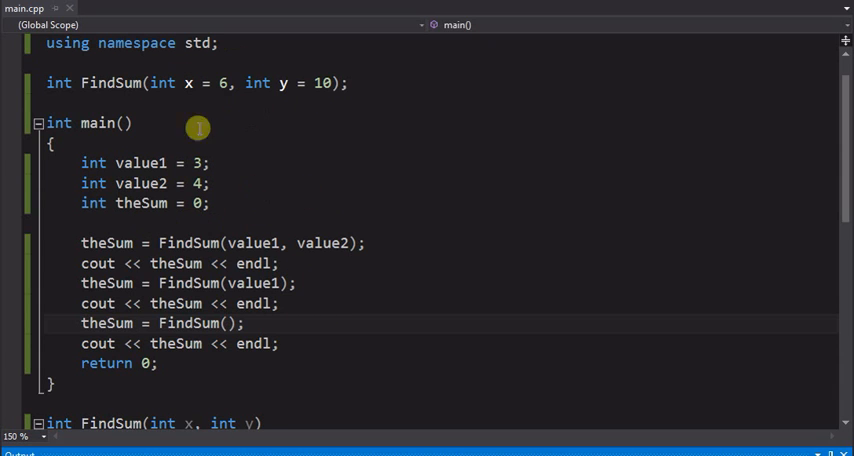
{"action": "mouse_move", "coordinate": [246, 230]}
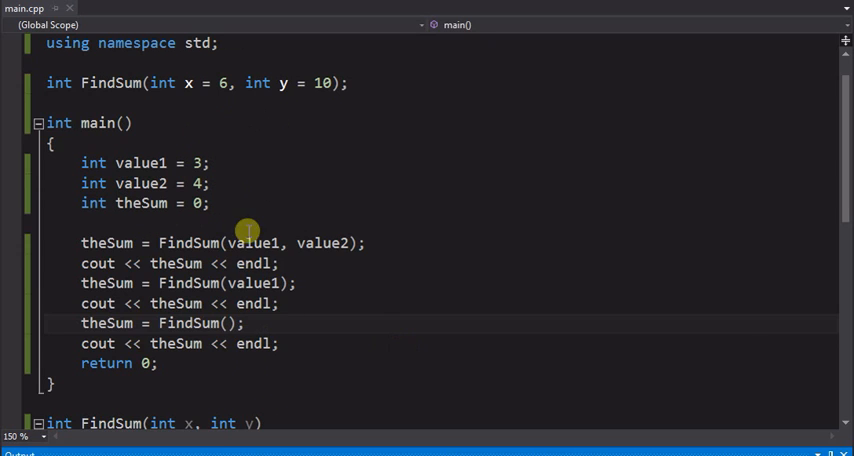